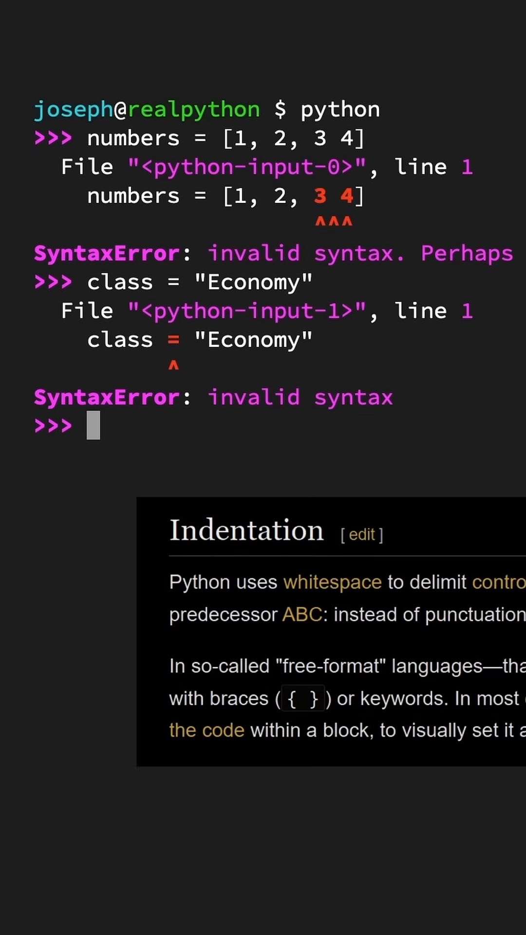
pyautogui.write('def hello_world():')
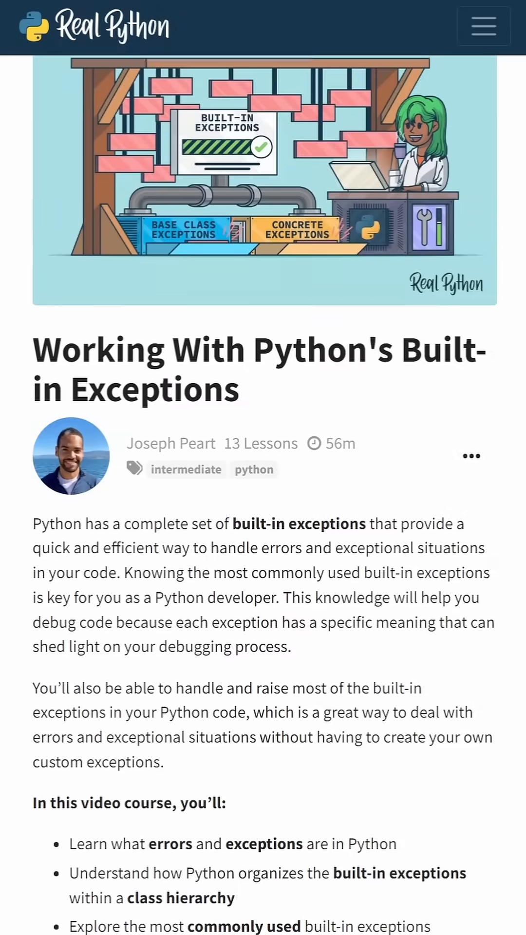
pyautogui.scroll(-3)
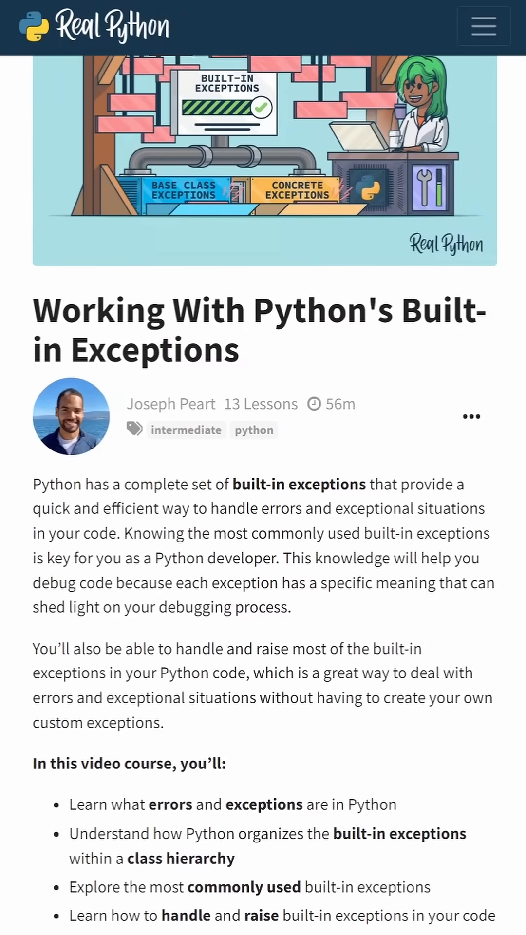
pyautogui.scroll(-3)
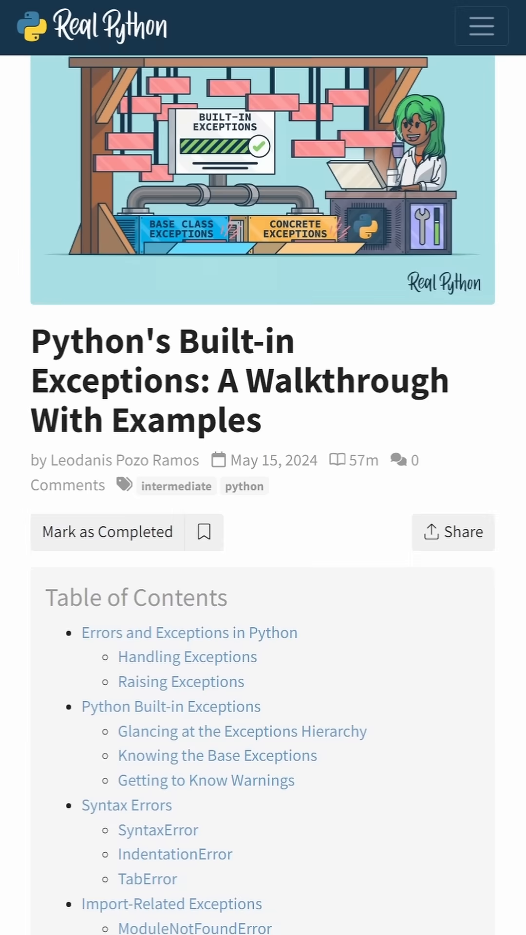
pyautogui.scroll(-3)
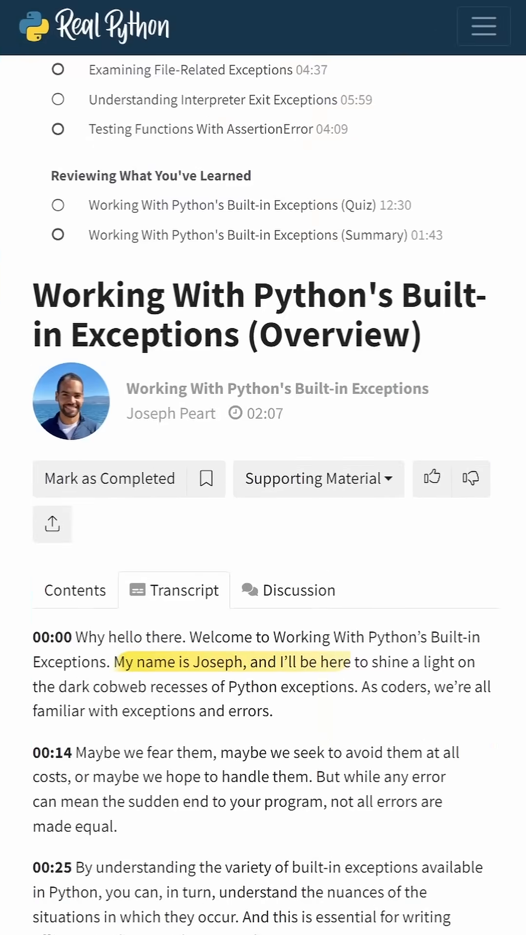
pyautogui.scroll(-3)
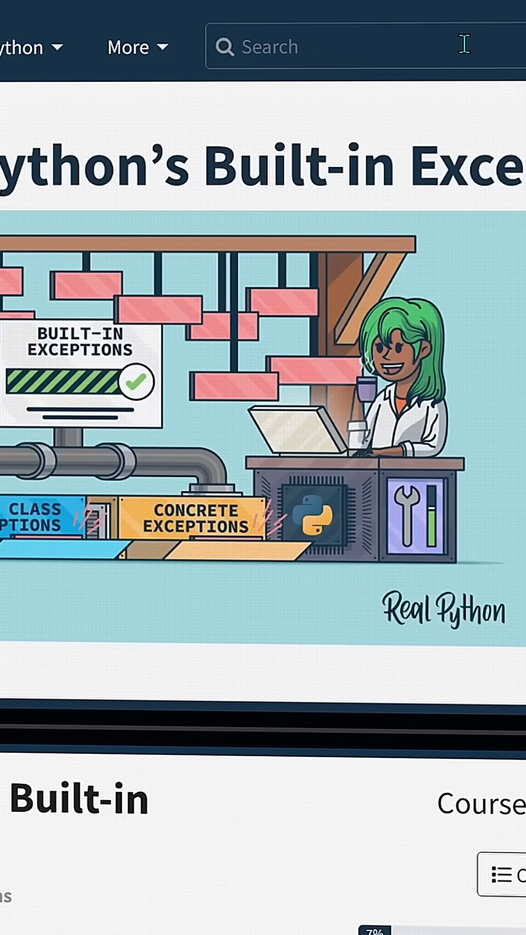
pyautogui.write('working w')
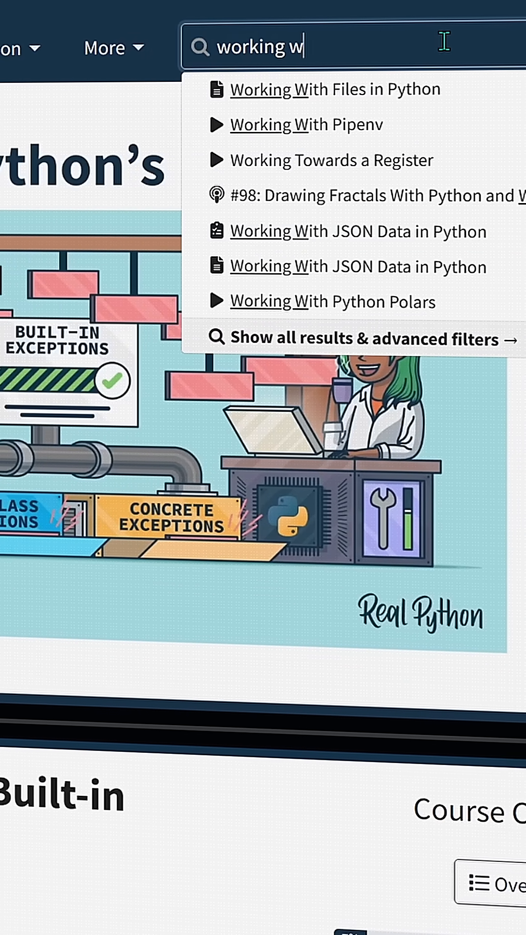
pyautogui.write("ith python's")
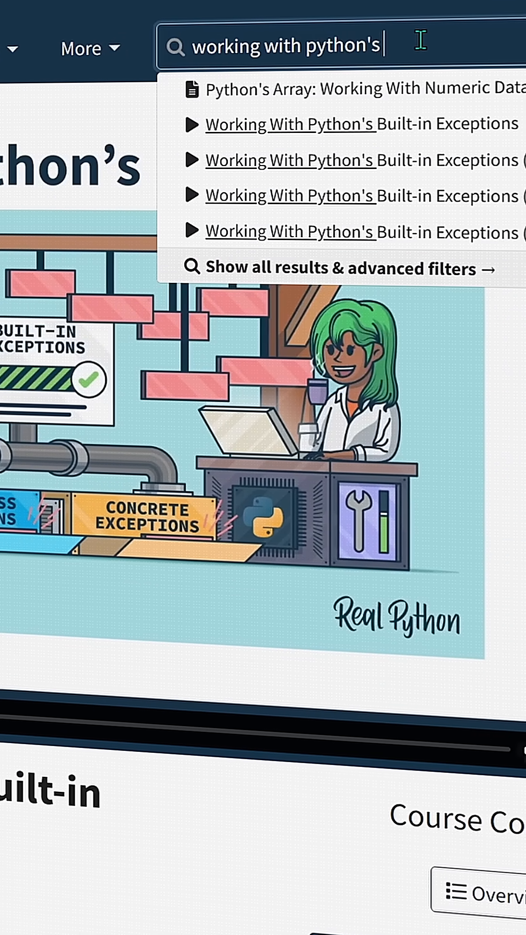